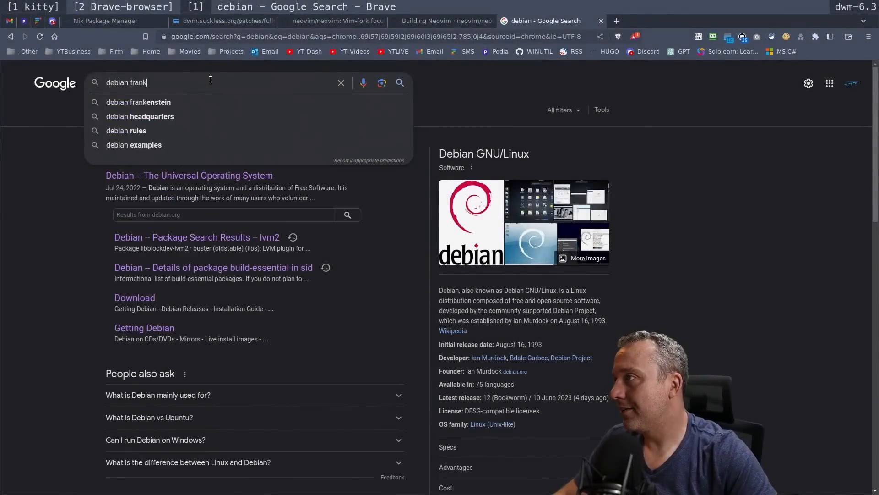
- Search Google for 'debian frankenstein' and open the DontBreakDebian Debian wiki result
{"action": "left_click", "coordinate": [137, 102]}
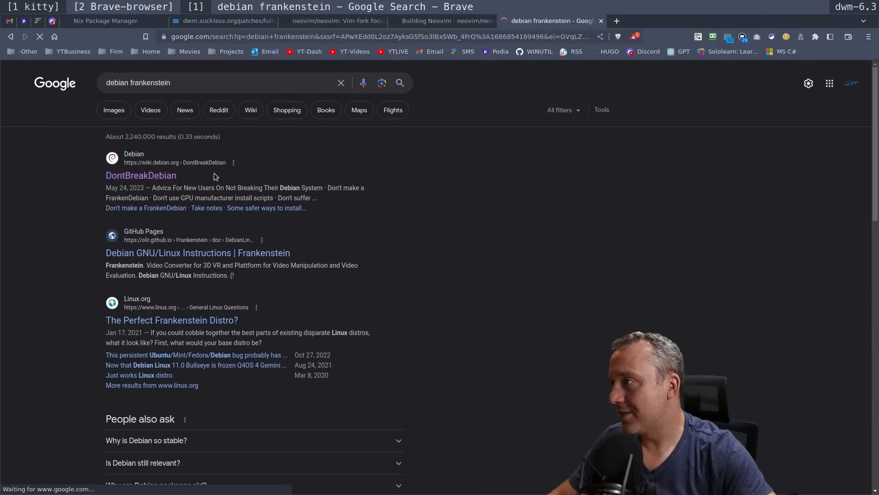
{"action": "left_click", "coordinate": [141, 175]}
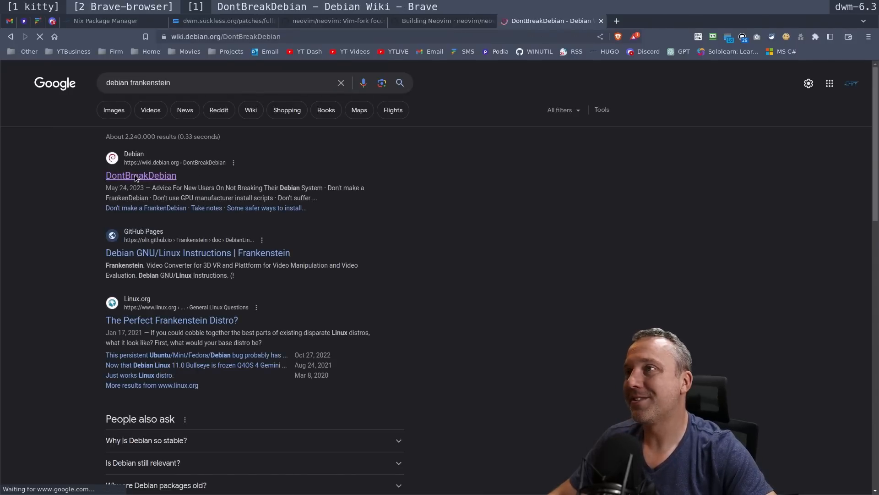
- Let the wiki.debian.org DontBreakDebian page finish loading with its table of contents
{"action": "left_click", "coordinate": [140, 175]}
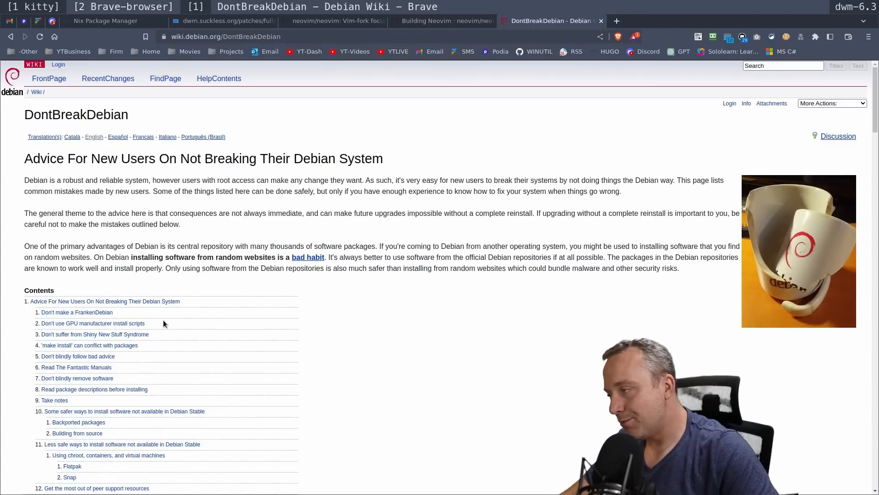
{"action": "mouse_move", "coordinate": [359, 242]}
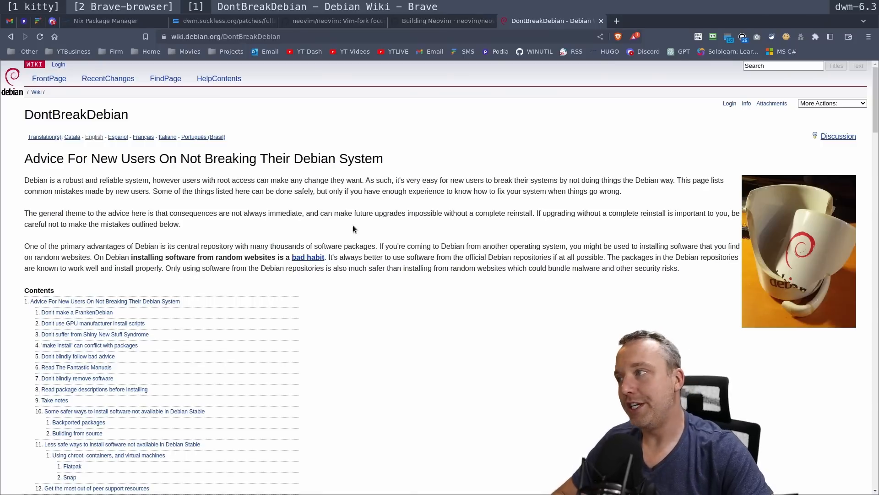
{"action": "mouse_move", "coordinate": [364, 223]}
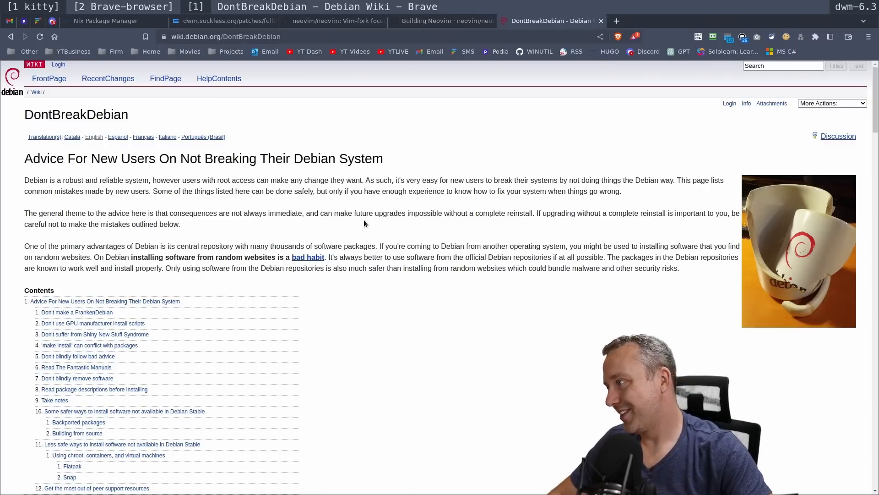
{"action": "mouse_move", "coordinate": [354, 243]}
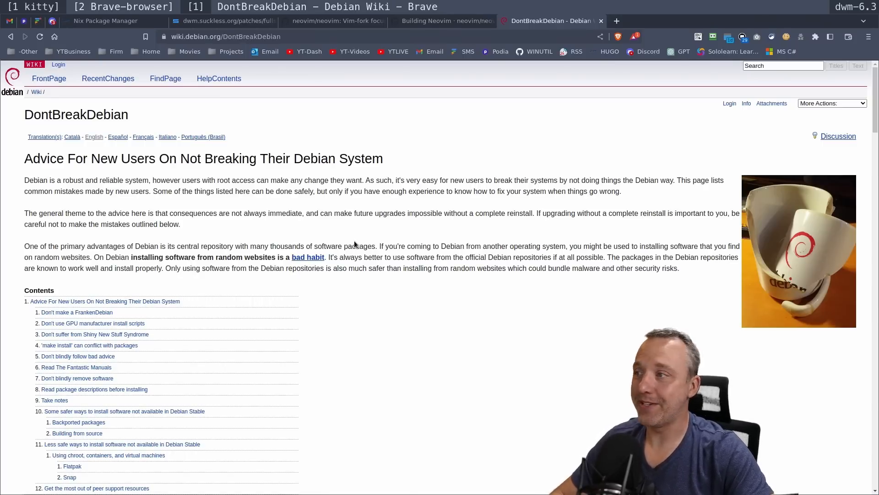
- Scroll down to the 'Don't make a FrankenDebian' section listing risky repositories
{"action": "scroll", "scroll_direction": "down", "scroll_amount": 3}
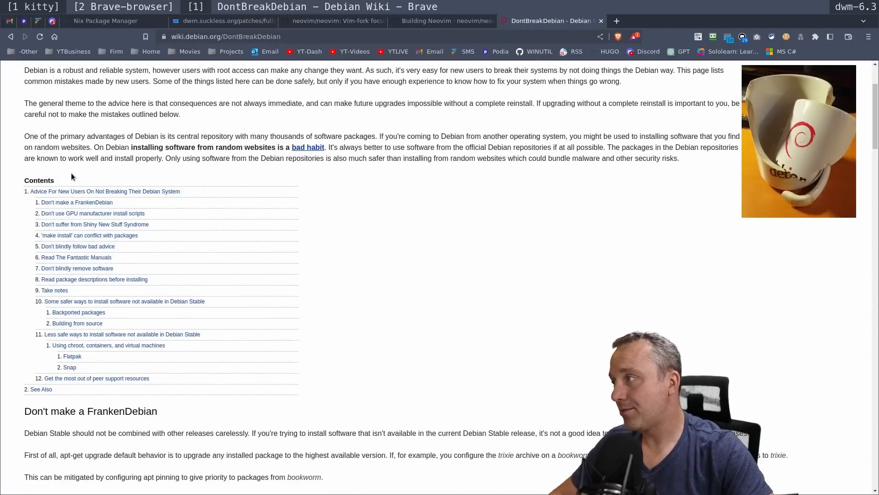
{"action": "mouse_move", "coordinate": [83, 217]}
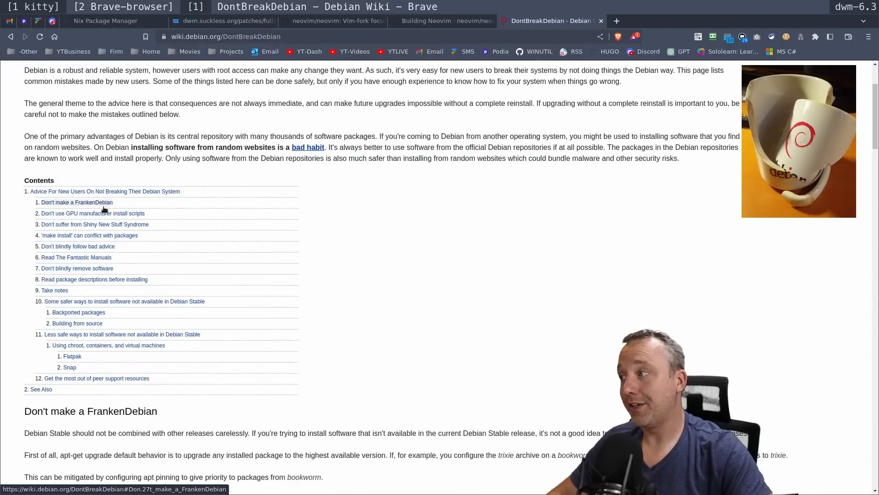
{"action": "scroll", "scroll_direction": "down", "scroll_amount": 3}
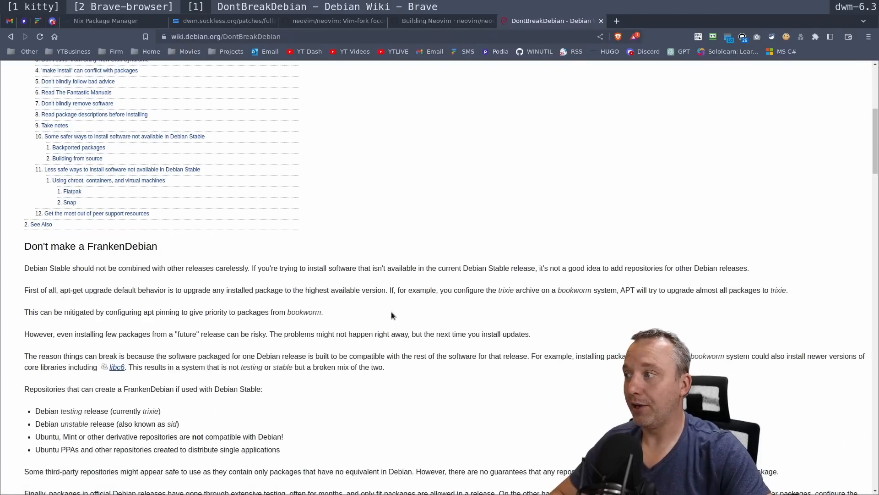
{"action": "mouse_move", "coordinate": [381, 312]}
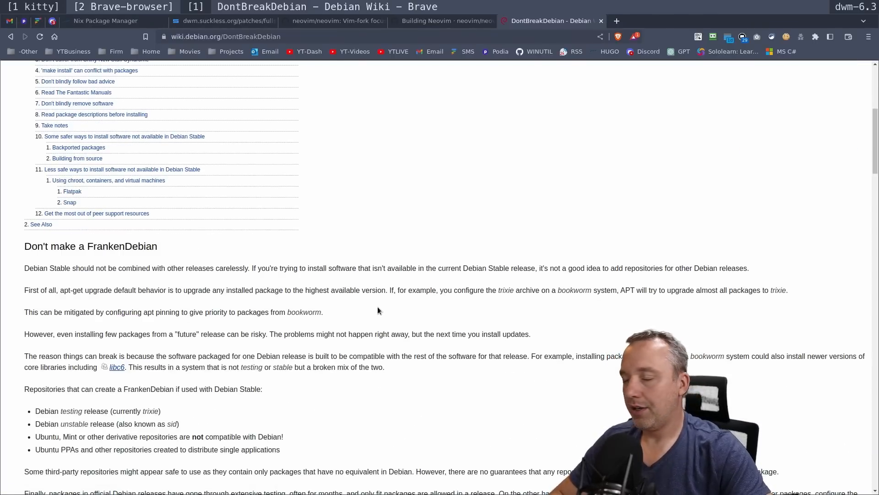
{"action": "scroll", "scroll_direction": "down", "scroll_amount": 3}
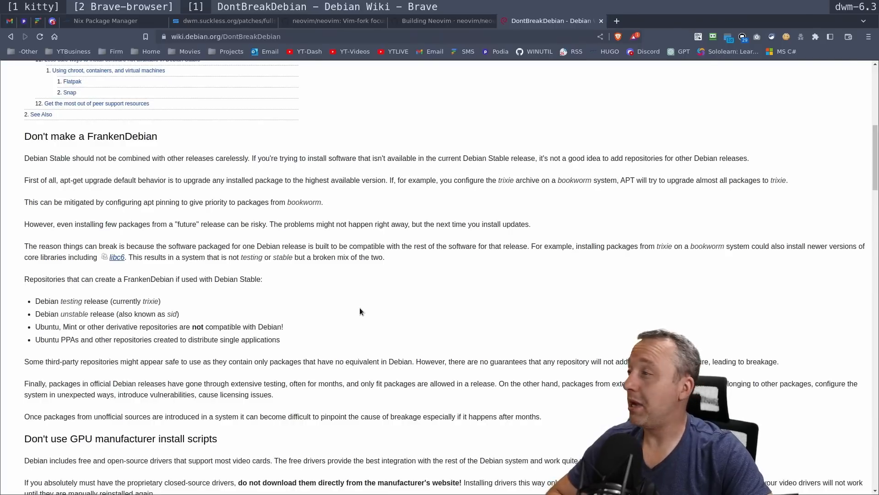
{"action": "scroll", "scroll_direction": "down", "scroll_amount": 3}
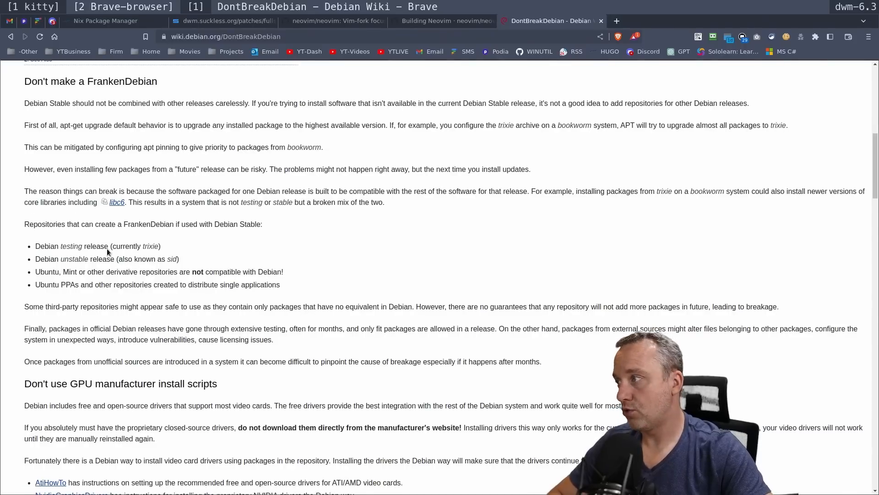
- Scroll past the GPU install-scripts section to Shiny New Stuff Syndrome and make install
{"action": "scroll", "scroll_direction": "down", "scroll_amount": 3}
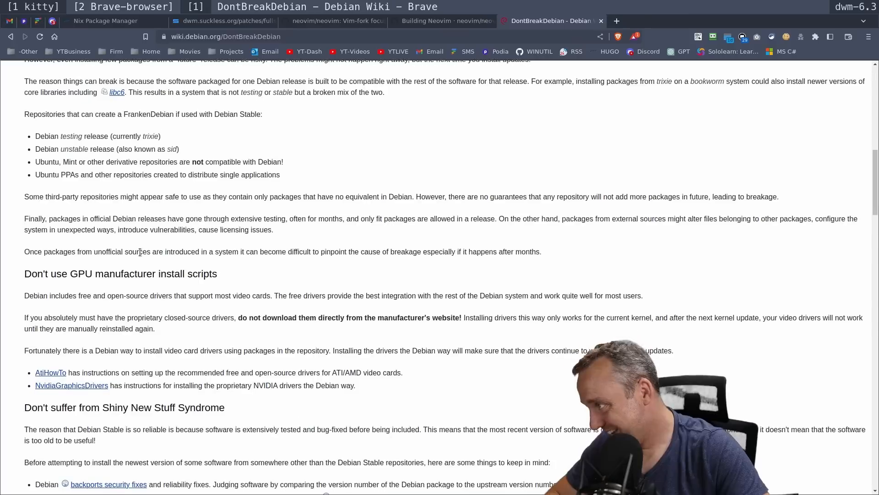
{"action": "scroll", "scroll_direction": "down", "scroll_amount": 3}
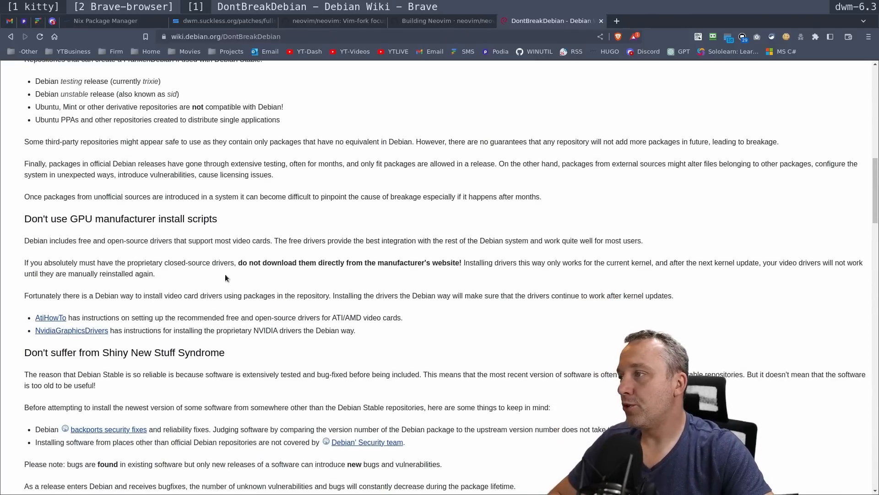
{"action": "mouse_move", "coordinate": [254, 271]}
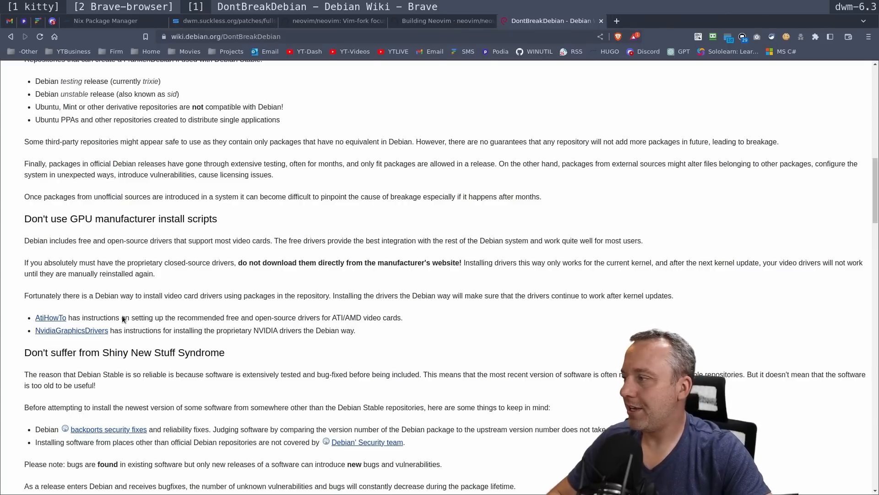
{"action": "mouse_move", "coordinate": [72, 331]}
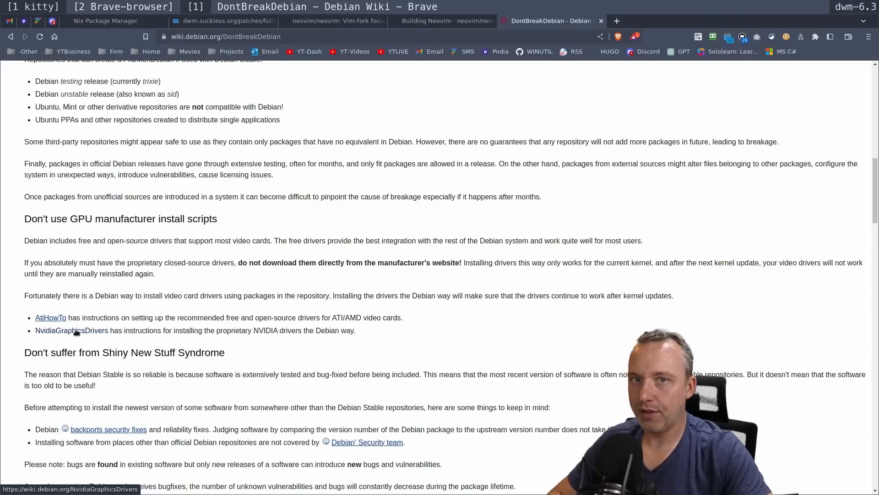
{"action": "scroll", "scroll_direction": "down", "scroll_amount": 3}
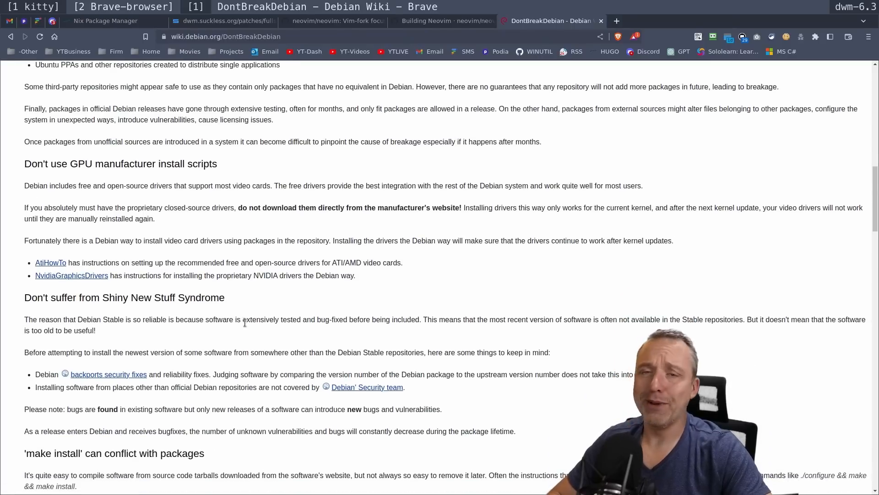
{"action": "scroll", "scroll_direction": "down", "scroll_amount": 3}
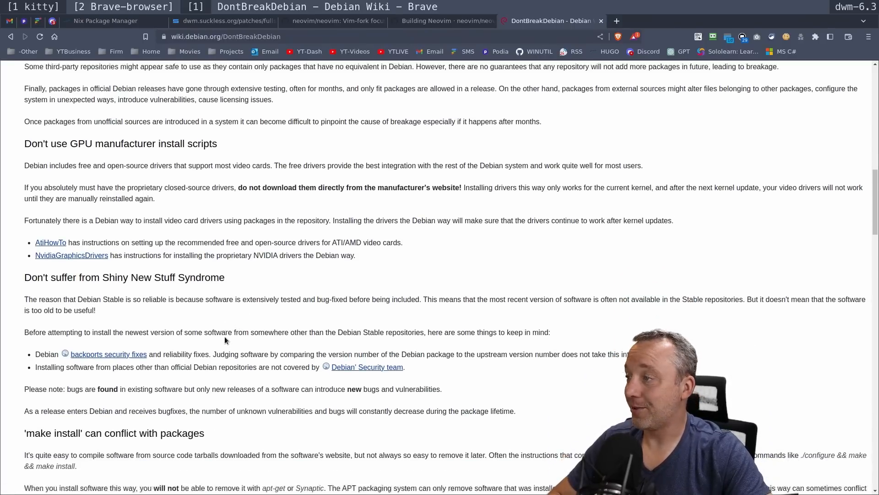
{"action": "scroll", "scroll_direction": "down", "scroll_amount": 3}
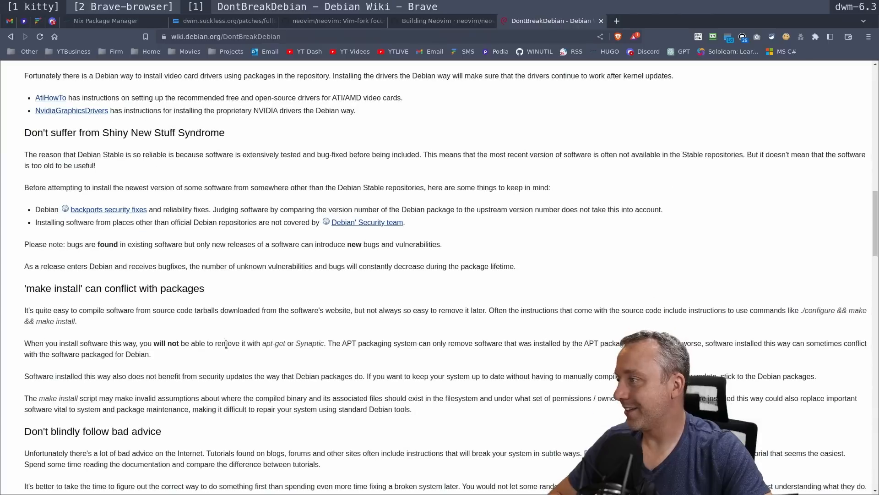
{"action": "mouse_move", "coordinate": [233, 181]}
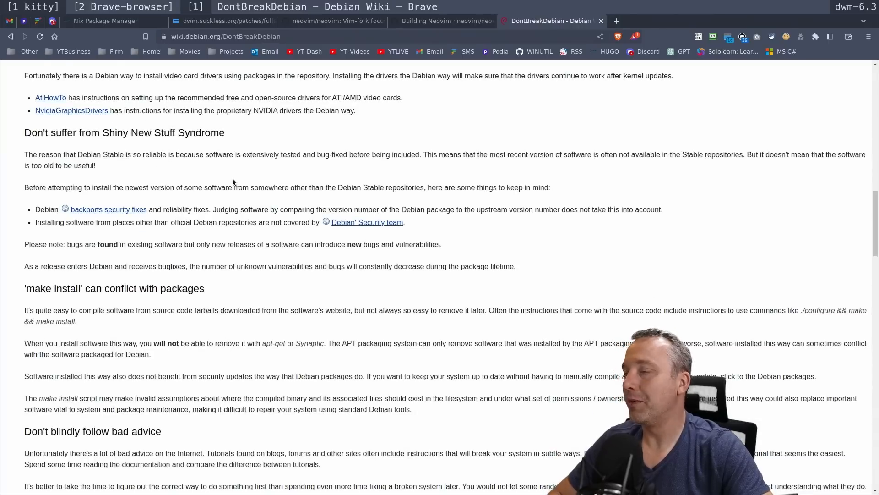
{"action": "mouse_move", "coordinate": [109, 129]}
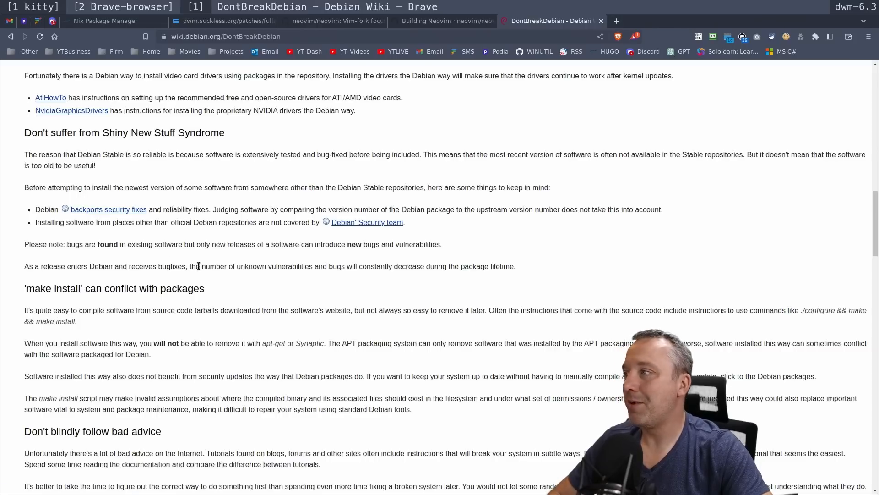
{"action": "mouse_move", "coordinate": [237, 235]}
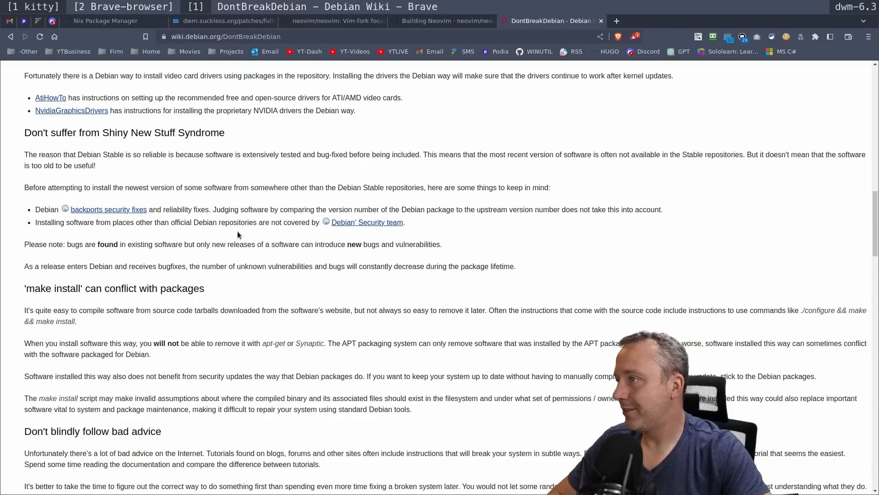
{"action": "scroll", "scroll_direction": "down", "scroll_amount": 3}
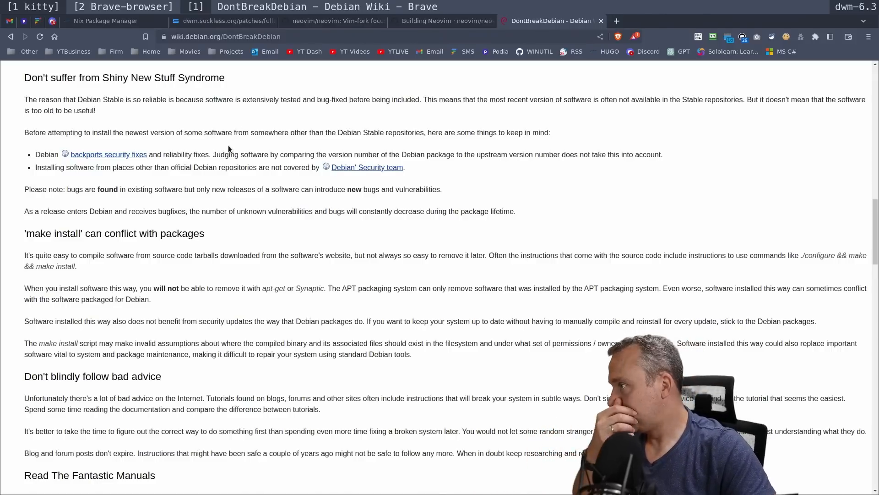
{"action": "mouse_move", "coordinate": [235, 152]}
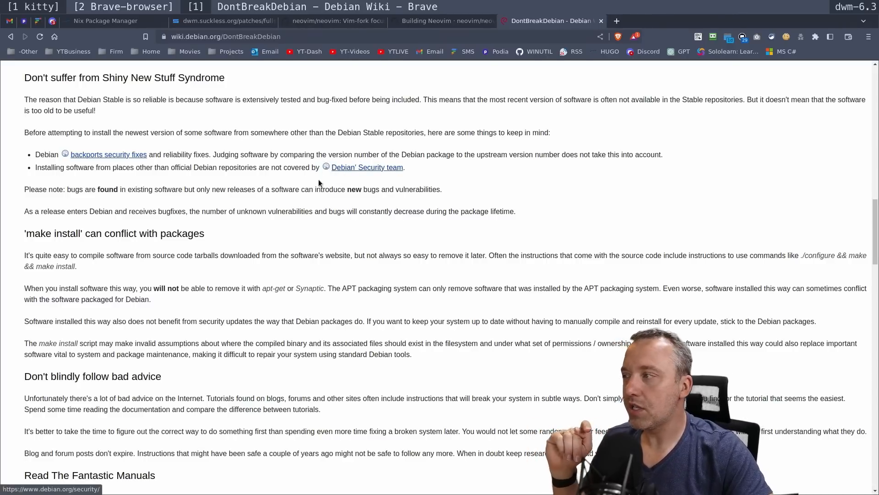
{"action": "mouse_move", "coordinate": [258, 195]}
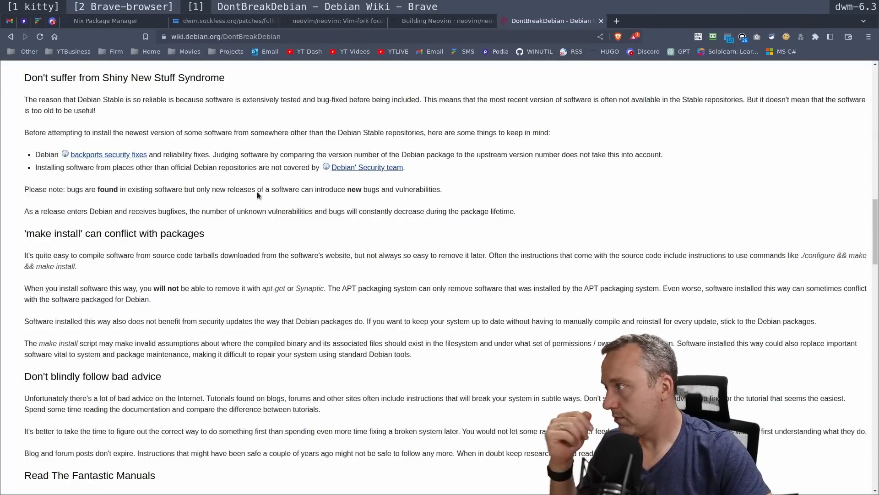
- Scroll to Read The Fantastic Manuals and 'Don't blindly remove software' with apt-cache commands
{"action": "scroll", "scroll_direction": "down", "scroll_amount": 3}
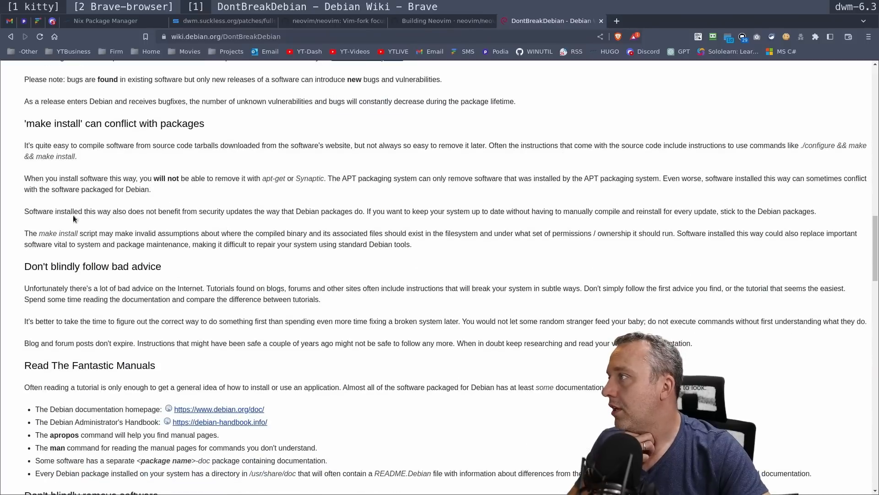
{"action": "mouse_move", "coordinate": [824, 176]}
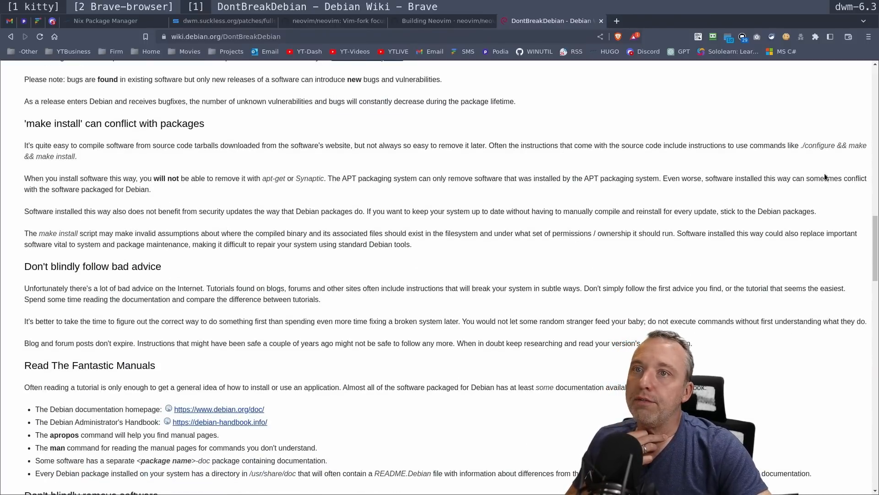
{"action": "mouse_move", "coordinate": [32, 162]}
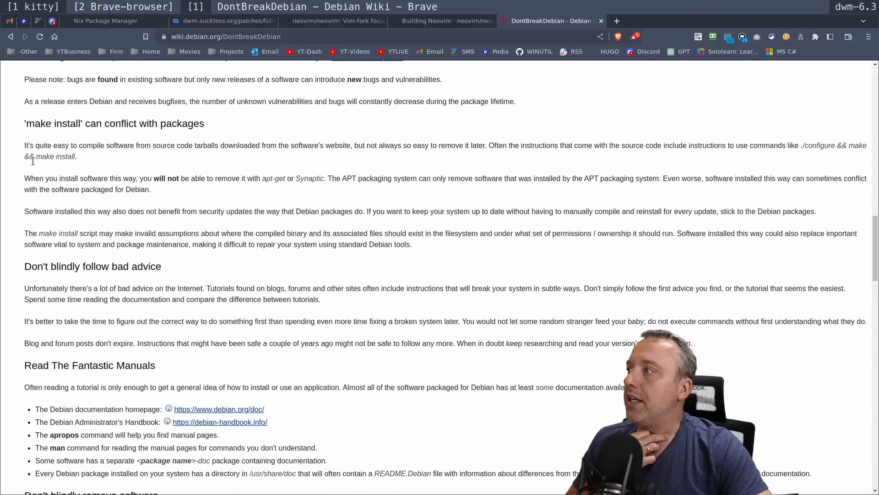
{"action": "mouse_move", "coordinate": [220, 221]}
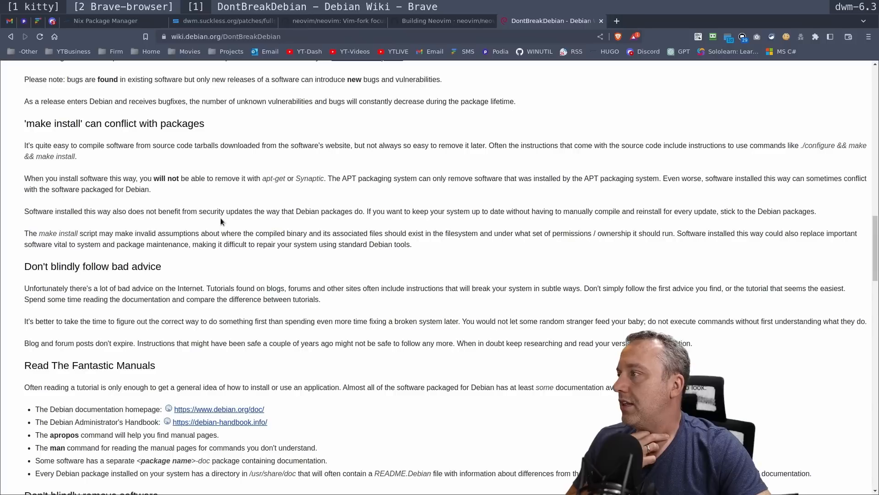
{"action": "scroll", "scroll_direction": "down", "scroll_amount": 3}
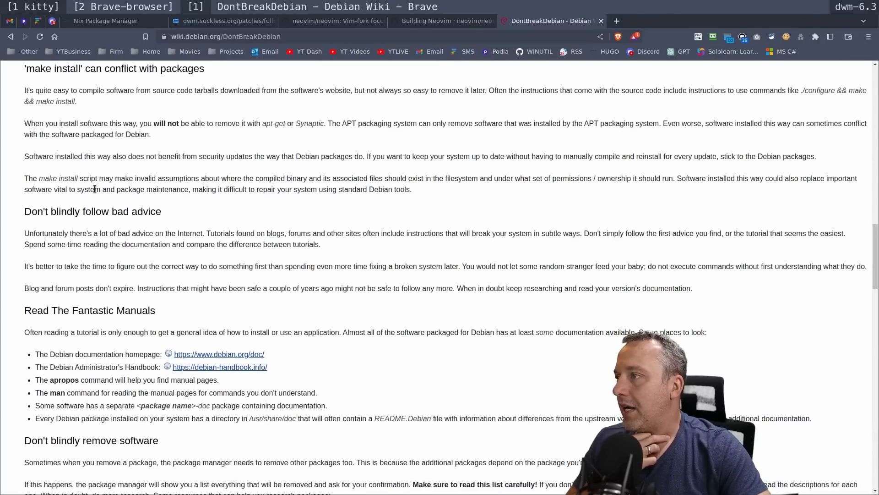
{"action": "scroll", "scroll_direction": "down", "scroll_amount": 3}
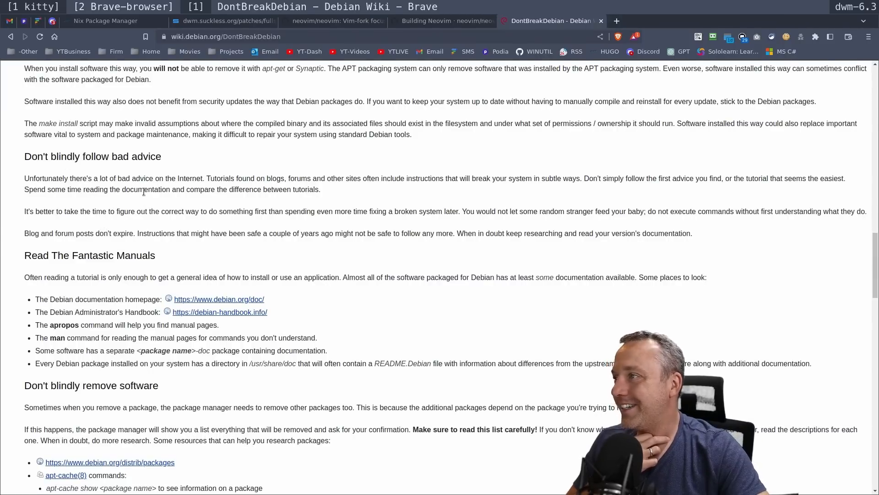
{"action": "mouse_move", "coordinate": [333, 196]}
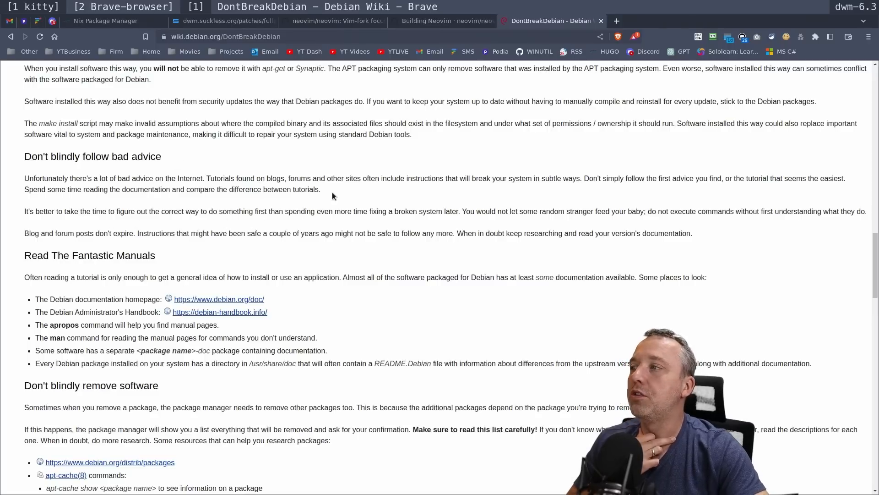
{"action": "mouse_move", "coordinate": [245, 210]}
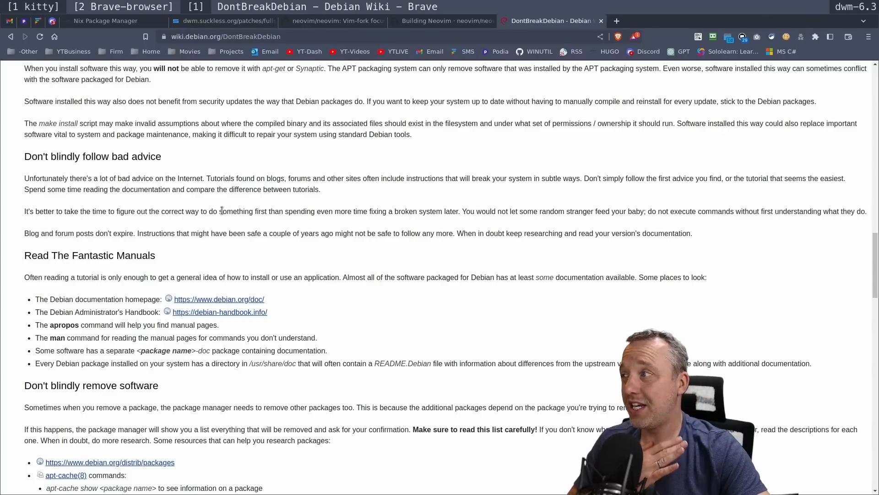
{"action": "scroll", "scroll_direction": "down", "scroll_amount": 3}
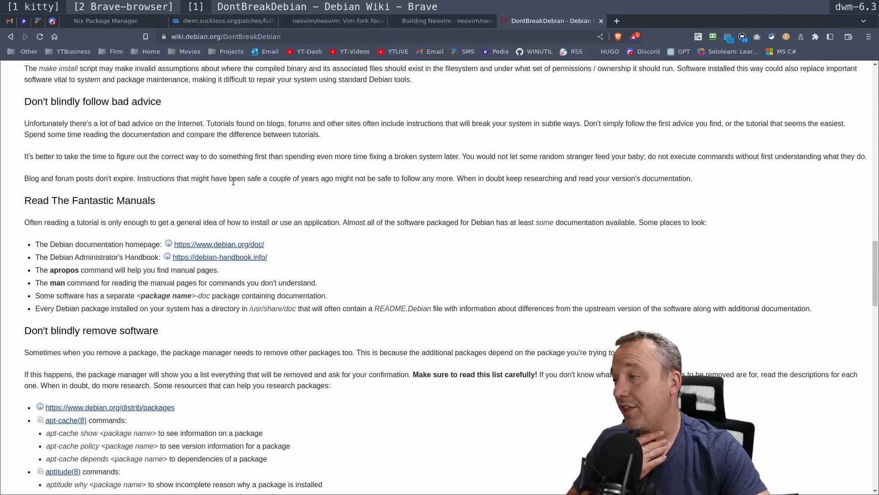
{"action": "mouse_move", "coordinate": [239, 193]}
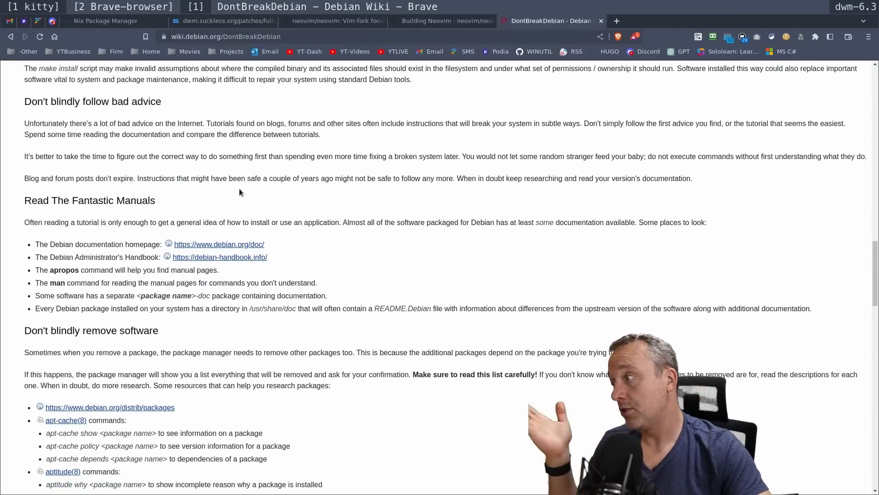
- Scroll to Take notes and the safer ways to install software sections
{"action": "scroll", "scroll_direction": "down", "scroll_amount": 3}
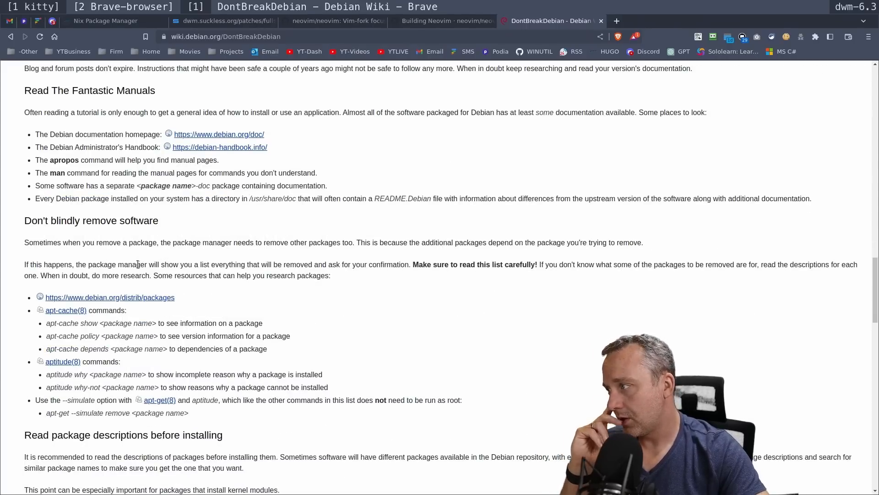
{"action": "scroll", "scroll_direction": "down", "scroll_amount": 3}
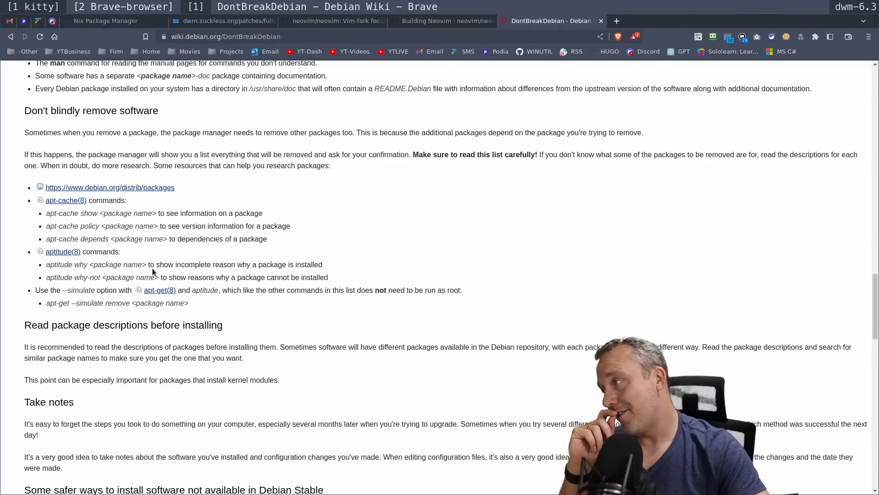
{"action": "mouse_move", "coordinate": [148, 261]}
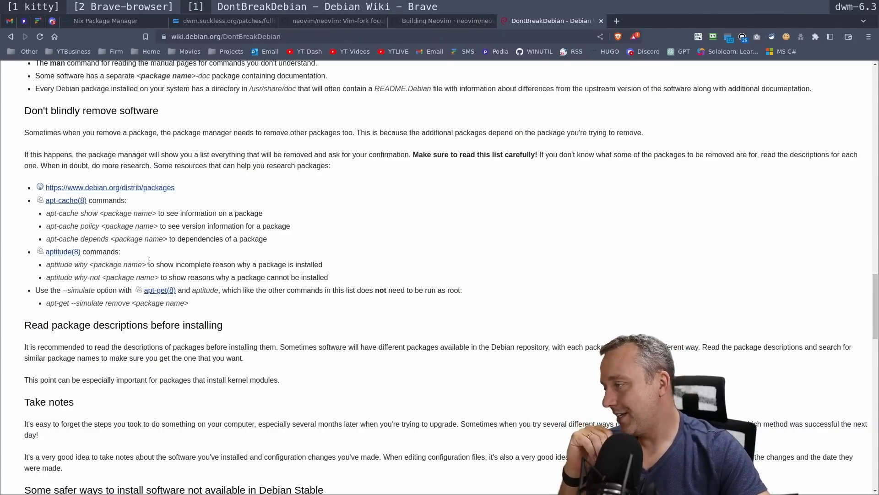
{"action": "scroll", "scroll_direction": "down", "scroll_amount": 3}
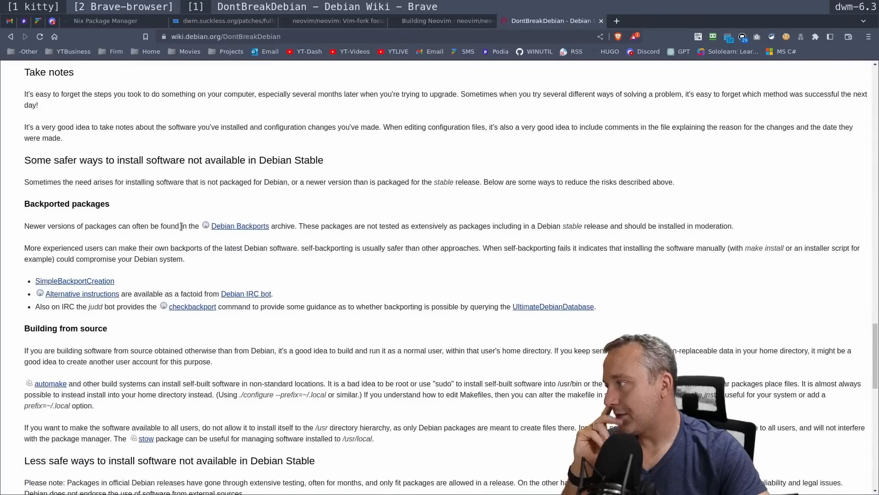
- Scroll past less safe install methods and peer support advice to the See Also links
{"action": "scroll", "scroll_direction": "down", "scroll_amount": 3}
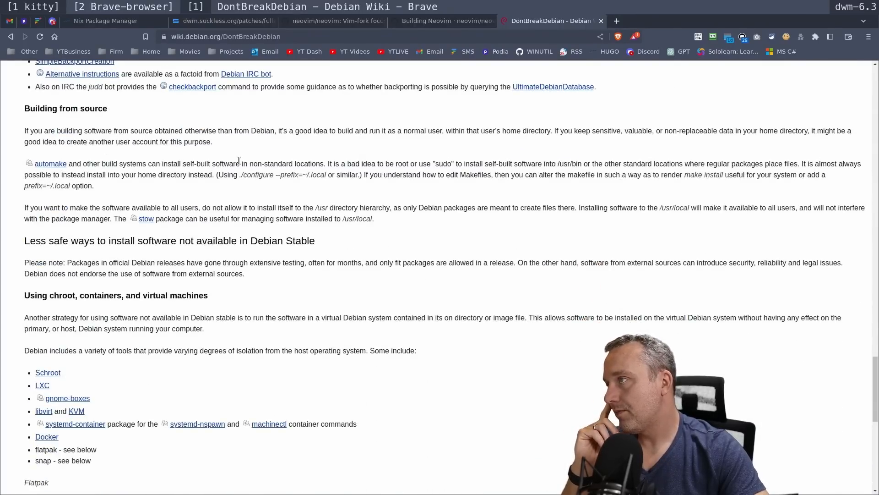
{"action": "mouse_move", "coordinate": [359, 140]}
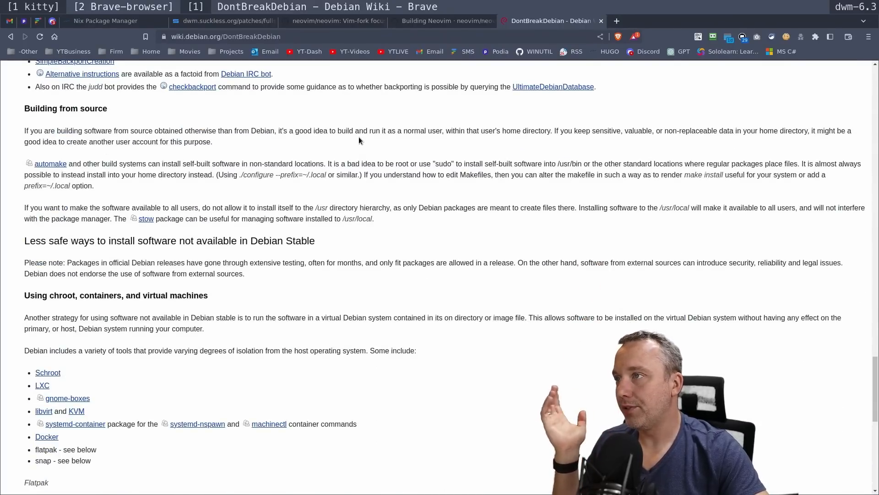
{"action": "scroll", "scroll_direction": "down", "scroll_amount": 3}
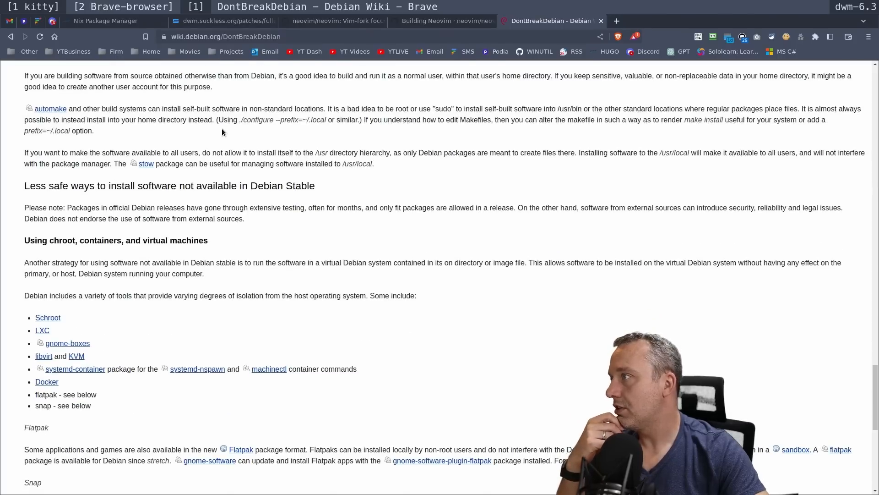
{"action": "scroll", "scroll_direction": "down", "scroll_amount": 3}
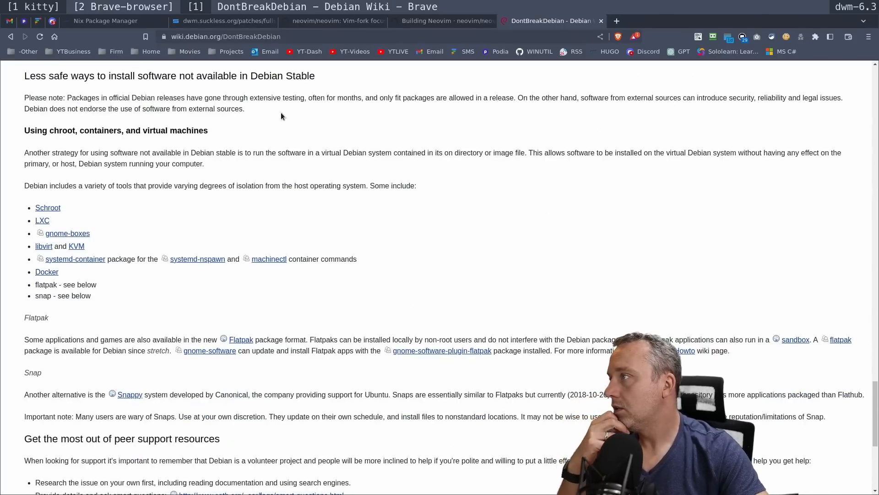
{"action": "scroll", "scroll_direction": "down", "scroll_amount": 3}
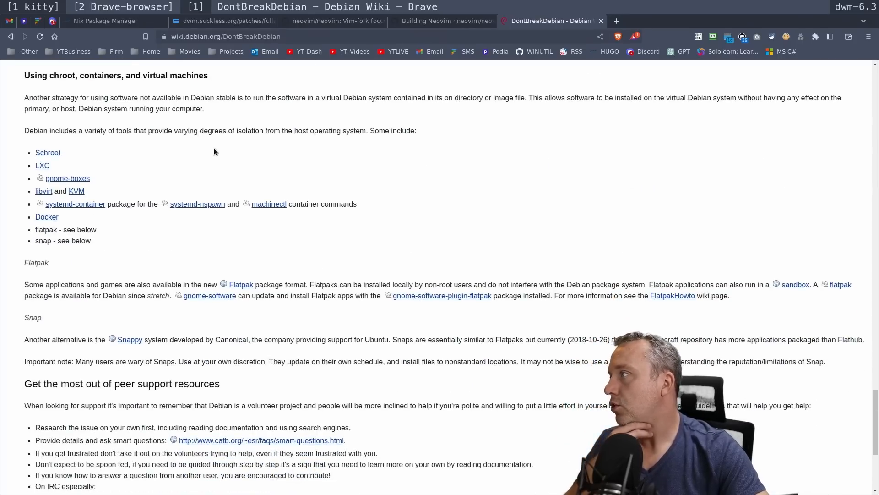
{"action": "scroll", "scroll_direction": "up", "scroll_amount": 3}
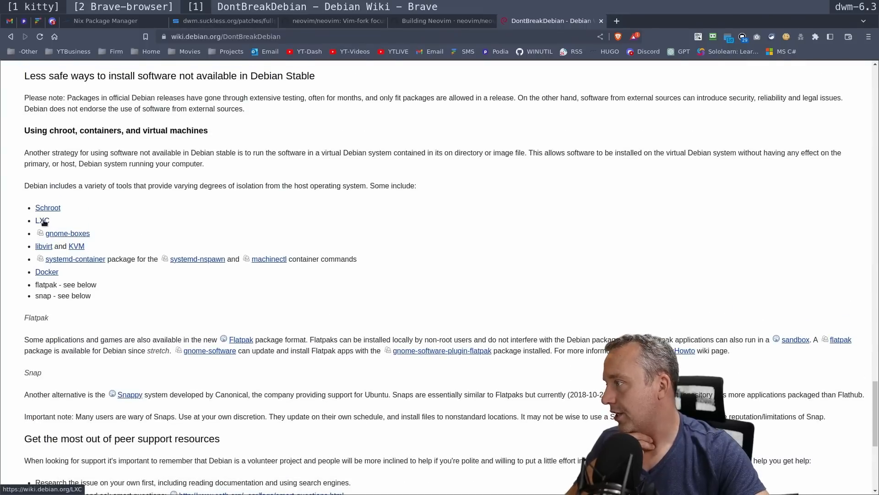
{"action": "scroll", "scroll_direction": "down", "scroll_amount": 3}
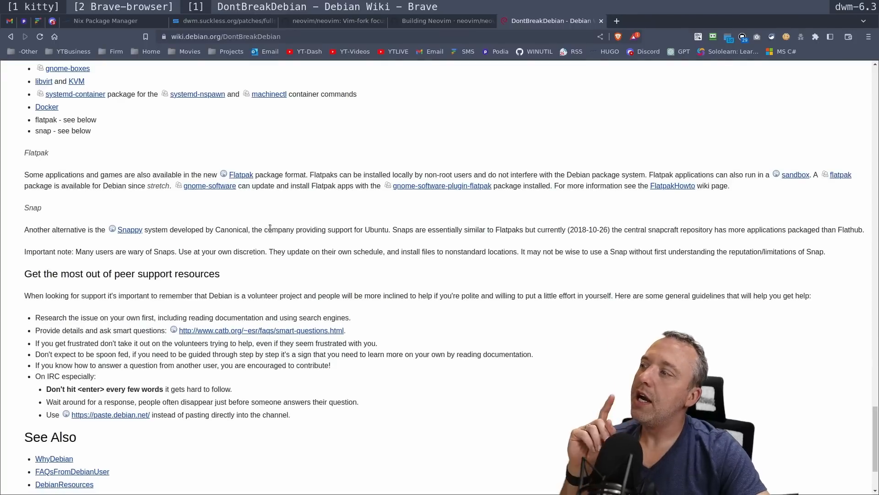
{"action": "scroll", "scroll_direction": "down", "scroll_amount": 3}
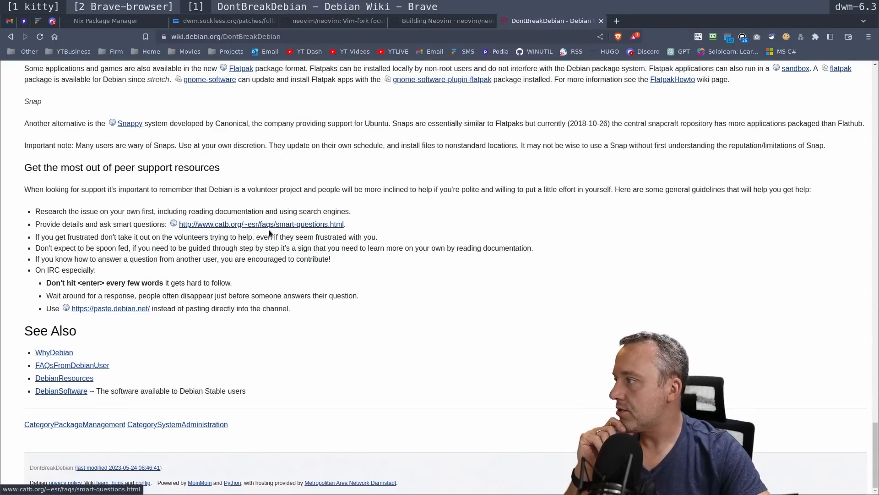
{"action": "mouse_move", "coordinate": [544, 50]}
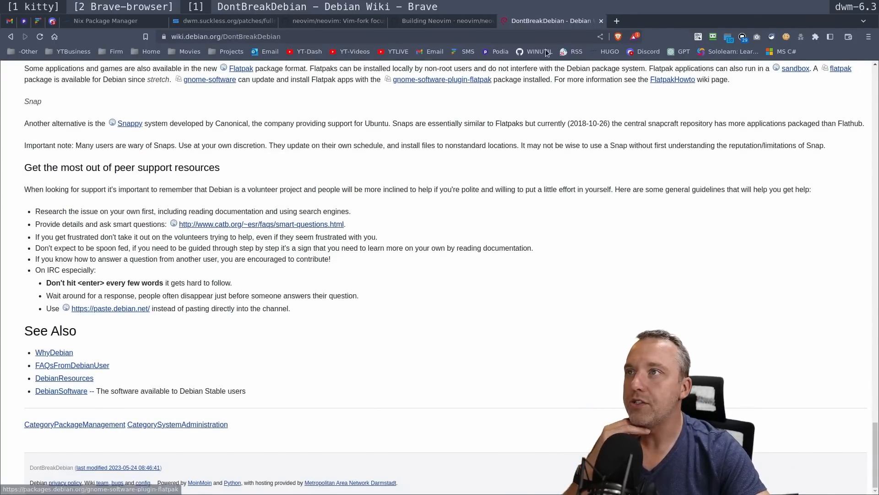